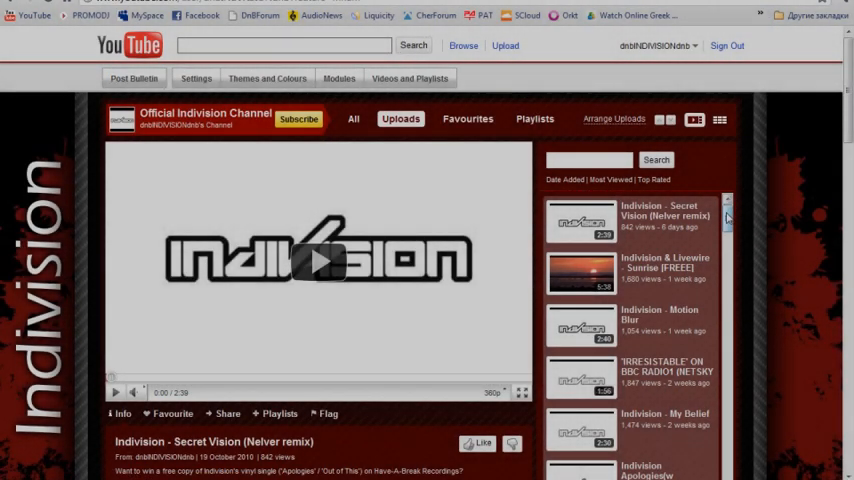
# - Pause the Indivision & Livewire - Sunrise video and scroll the channel page
pyautogui.scroll(-3)
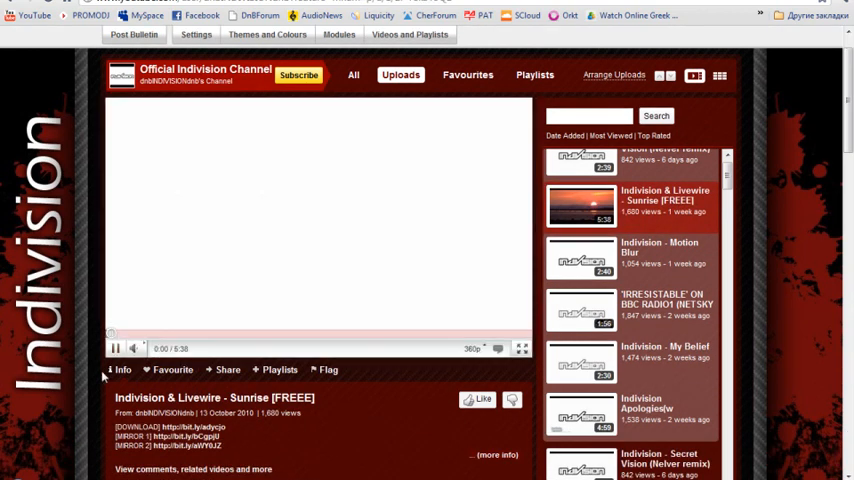
pyautogui.click(115, 348)
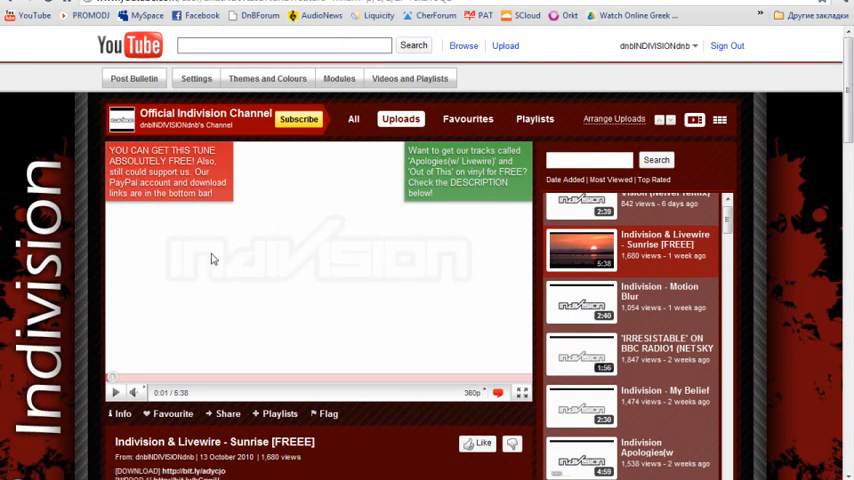
pyautogui.scroll(-3)
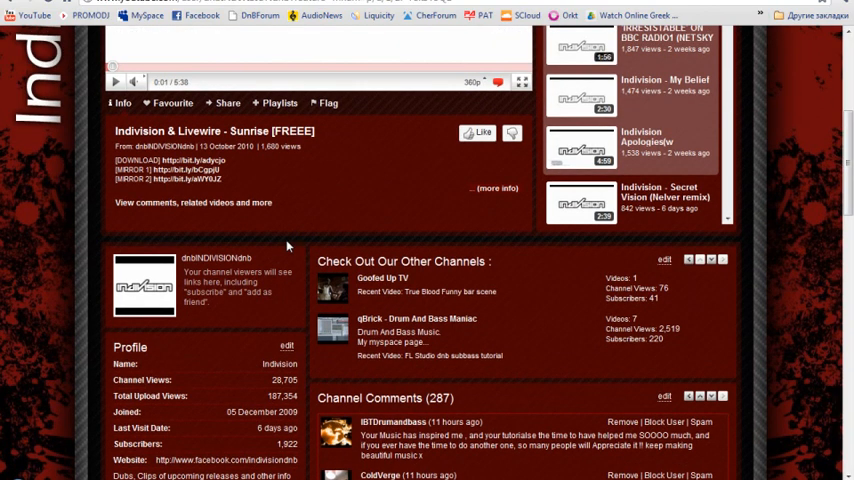
pyautogui.scroll(3)
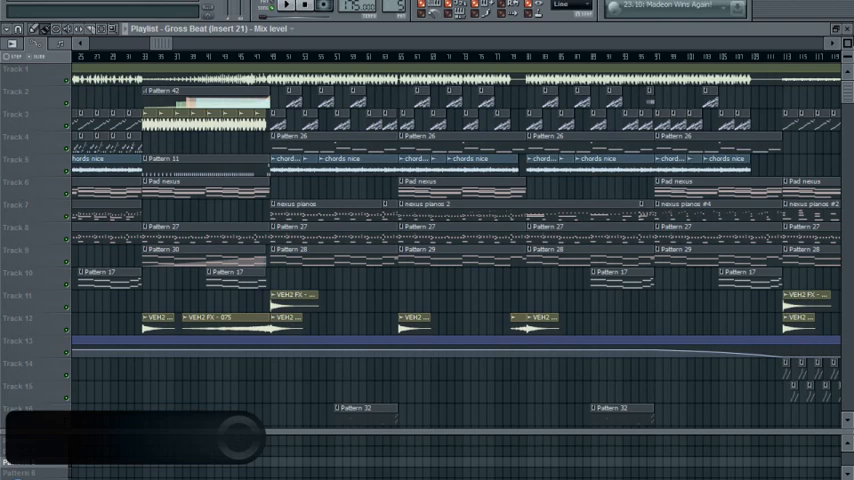
pyautogui.moveTo(166, 46)
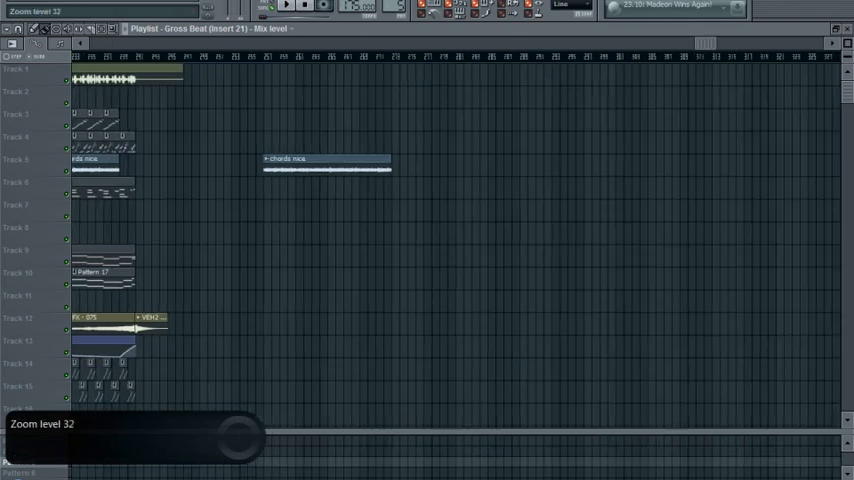
# - Drag the time ruler to zoom closely onto the chords nice clip in later bars
pyautogui.moveTo(325, 159); pyautogui.dragTo(525, 159)
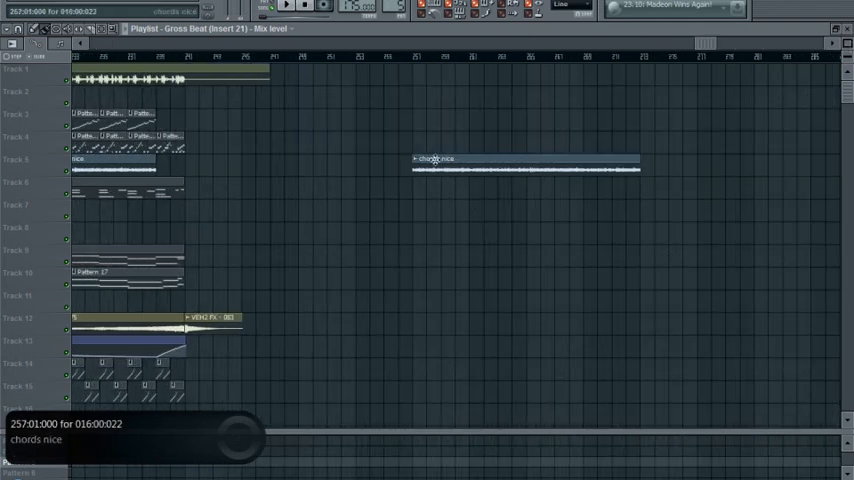
pyautogui.rightClick(437, 159)
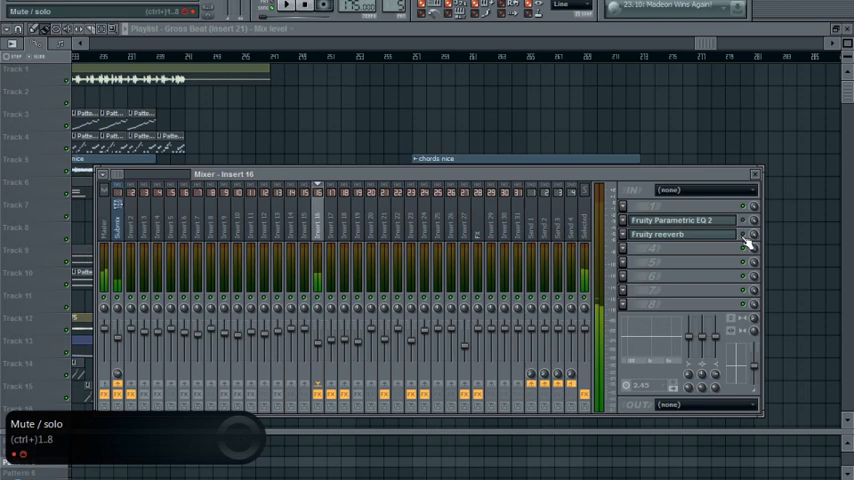
pyautogui.moveTo(662, 200)
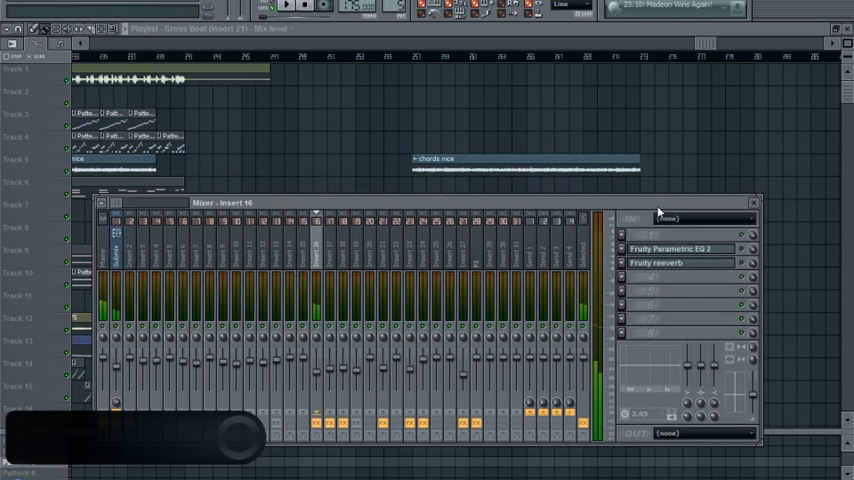
# - Show Insert 16 in the mixer and toggle its Fruity reeverb slot
pyautogui.click(285, 7)
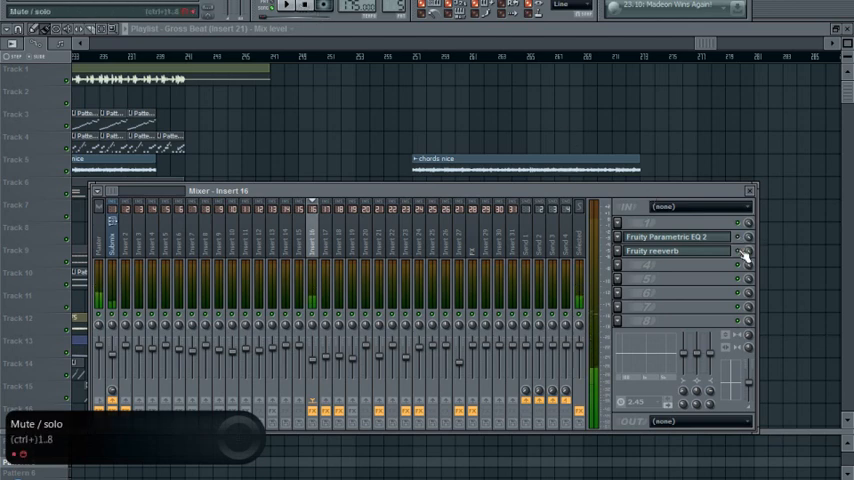
pyautogui.click(750, 191)
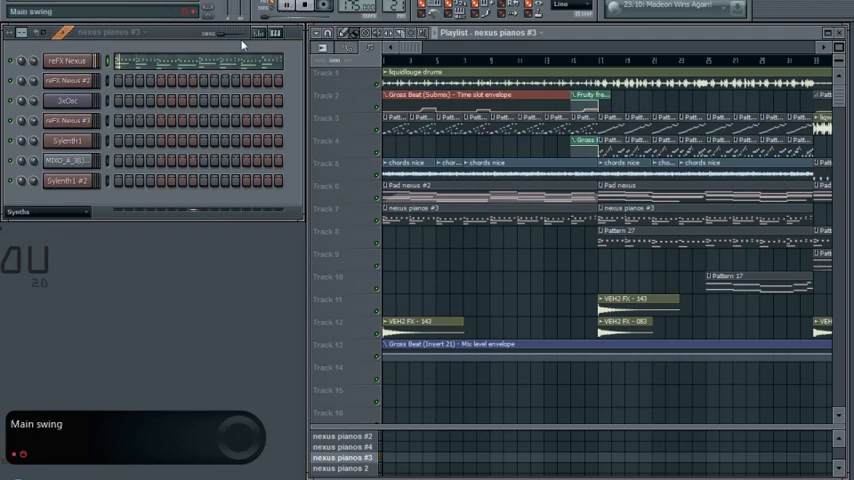
# - Open the reFX Nexus channel's piano roll from its channel menu
pyautogui.rightClick(67, 61)
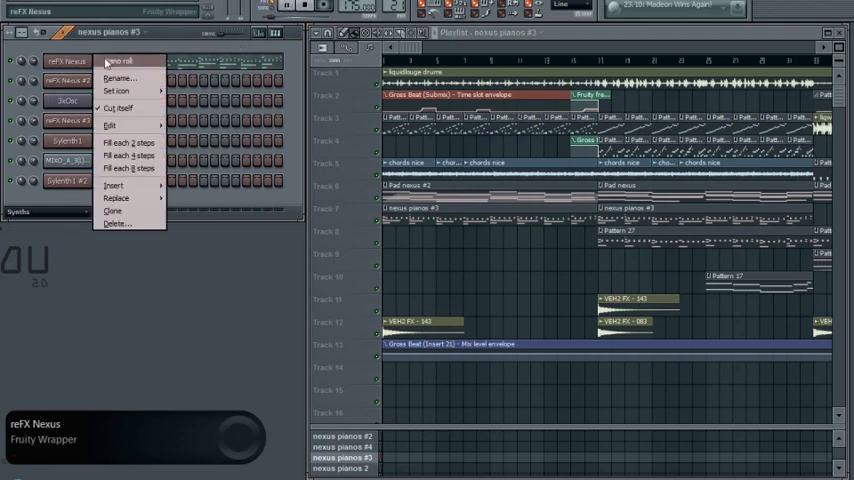
pyautogui.click(122, 61)
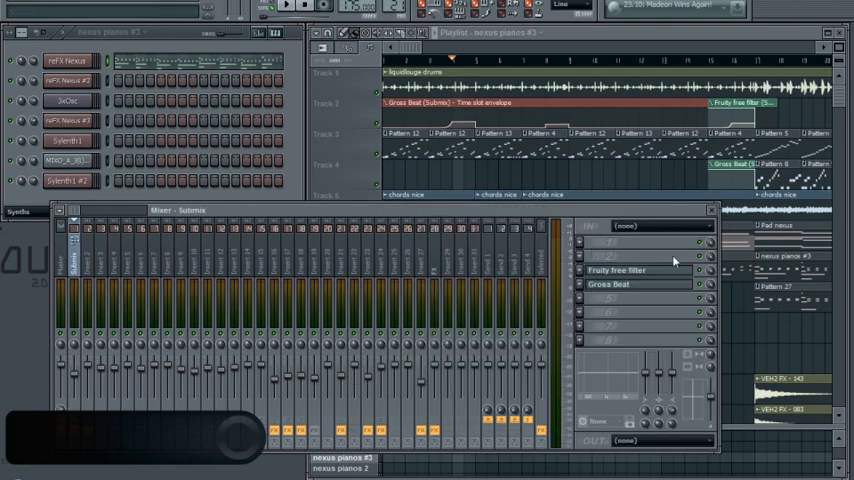
# - Open the Gross Beat window from the Submix track's effect slot
pyautogui.click(608, 283)
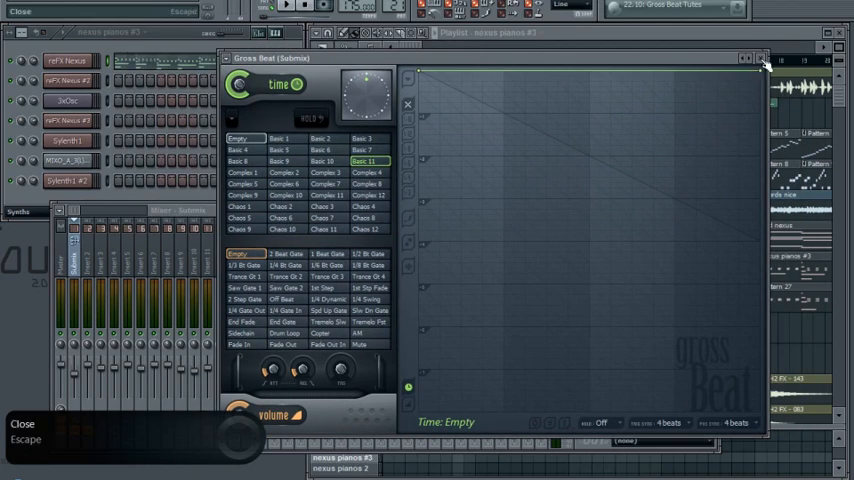
# - Audition Gross Beat time presets Basic 5, Basic 10, Complex 6, Complex 7, Complex 8, Basic 8
pyautogui.click(762, 57)
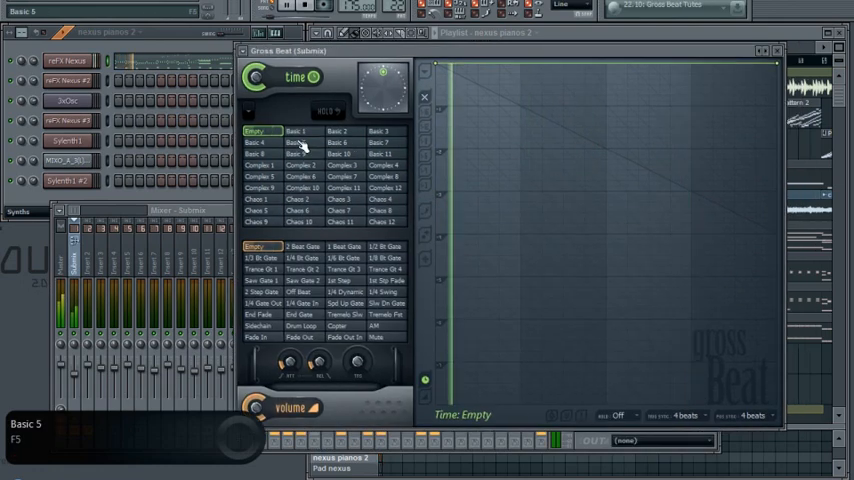
pyautogui.click(297, 143)
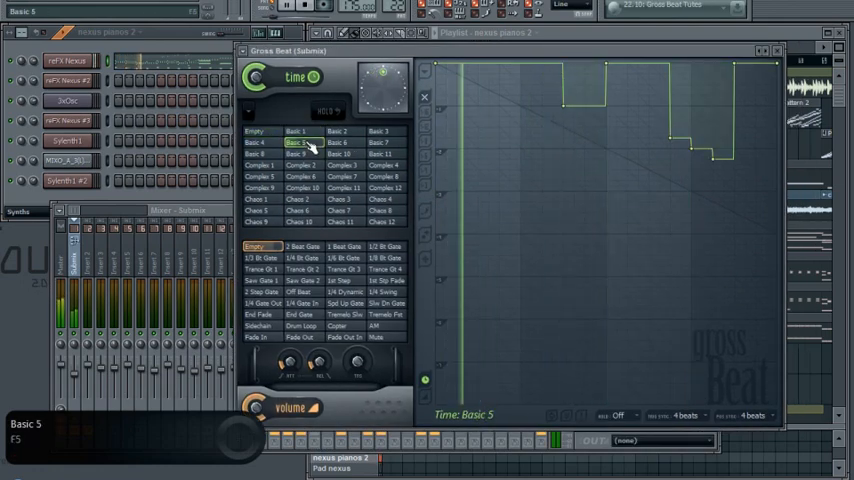
pyautogui.click(343, 154)
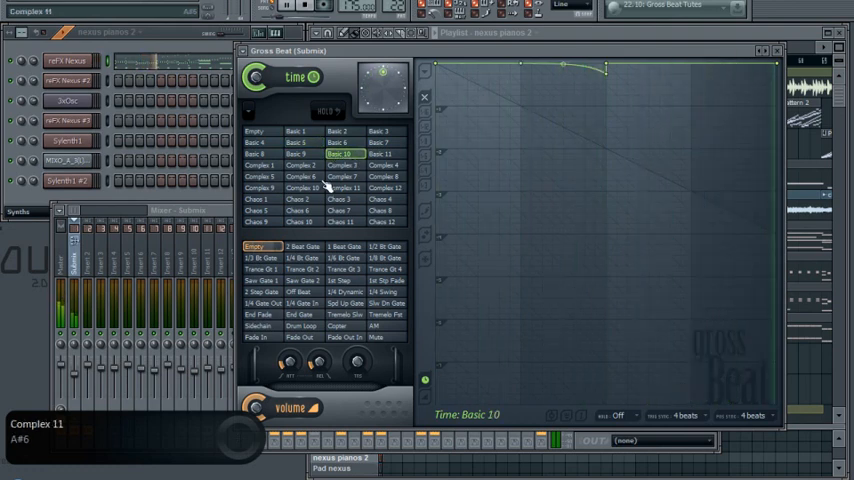
pyautogui.click(300, 177)
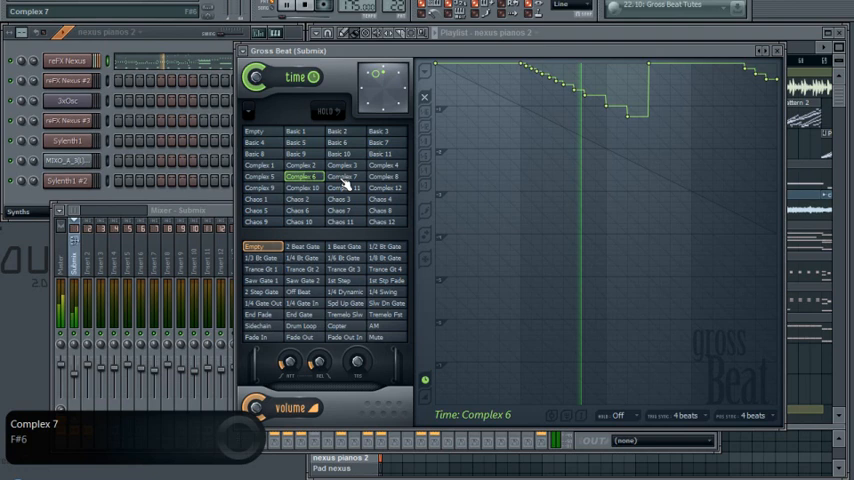
pyautogui.click(342, 176)
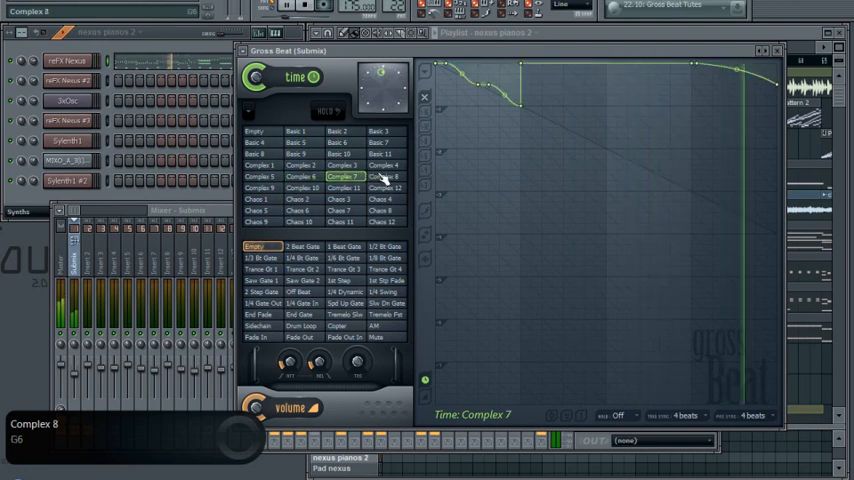
pyautogui.click(383, 177)
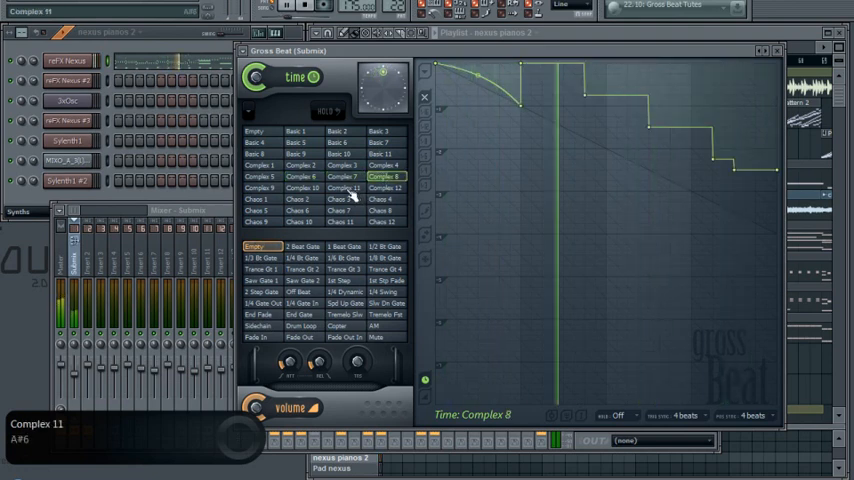
pyautogui.click(341, 188)
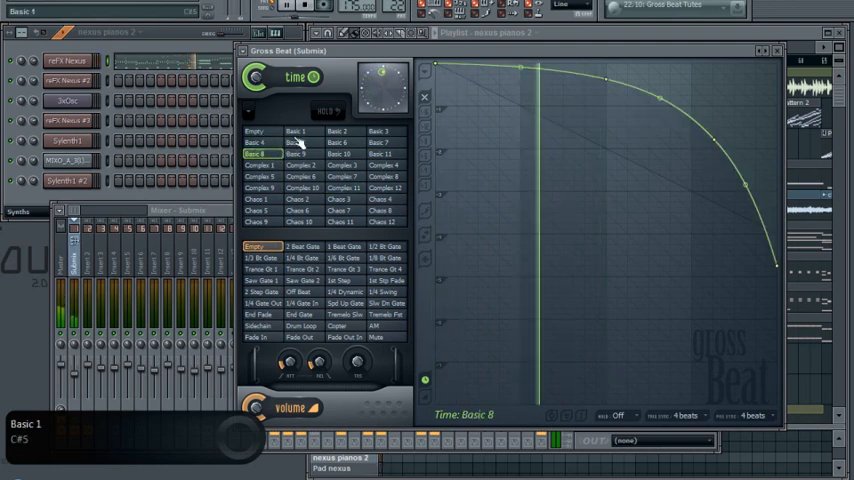
# - Stop playback, reset the time preset to Empty, and close Gross Beat
pyautogui.click(256, 131)
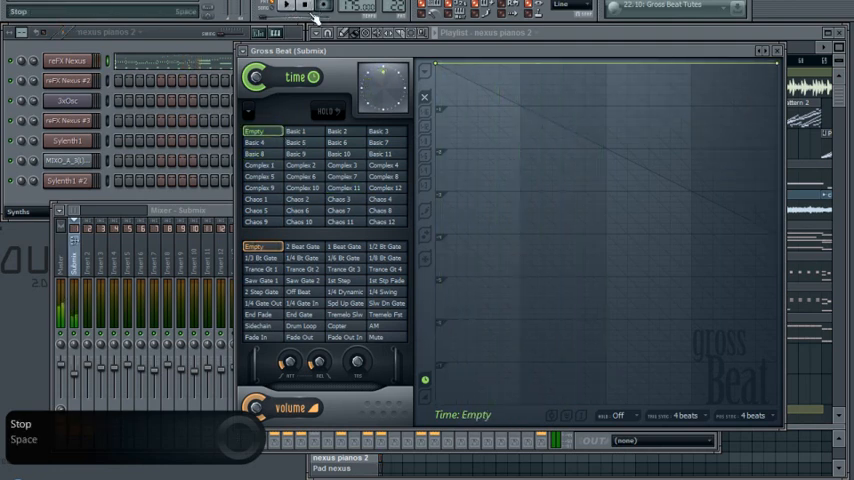
pyautogui.click(257, 131)
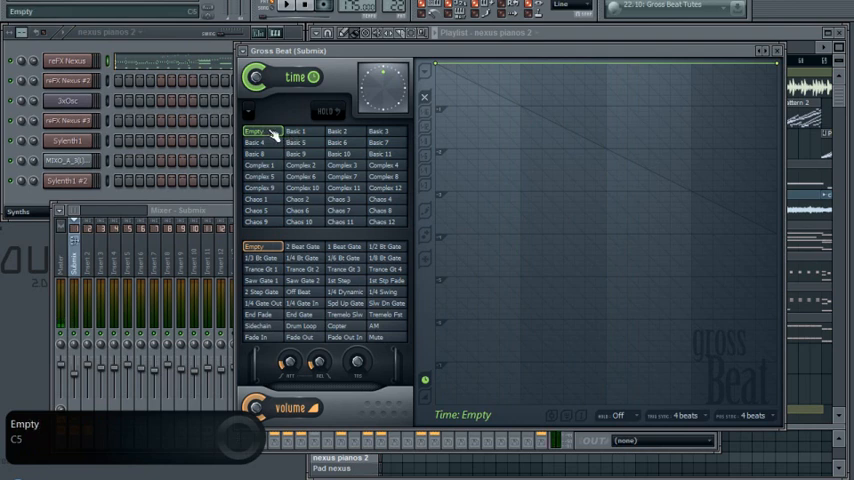
pyautogui.rightClick(262, 131)
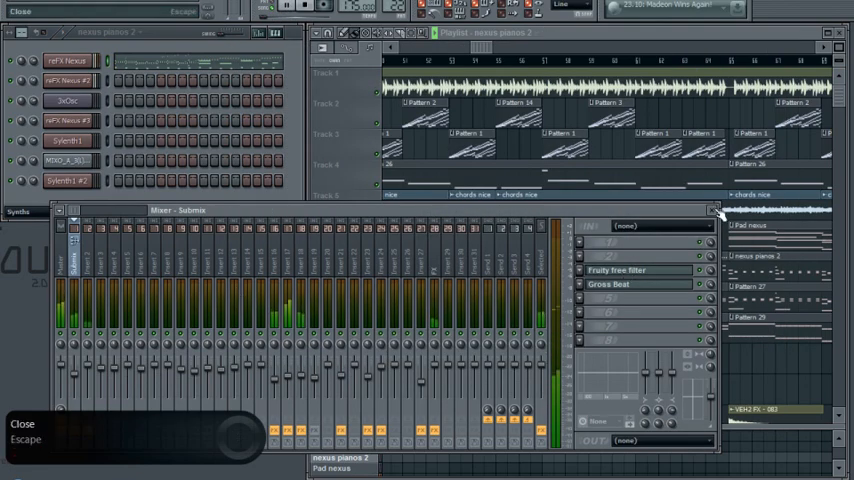
# - Close the Submix mixer window, leaving the channel rack and playlist
pyautogui.click(716, 210)
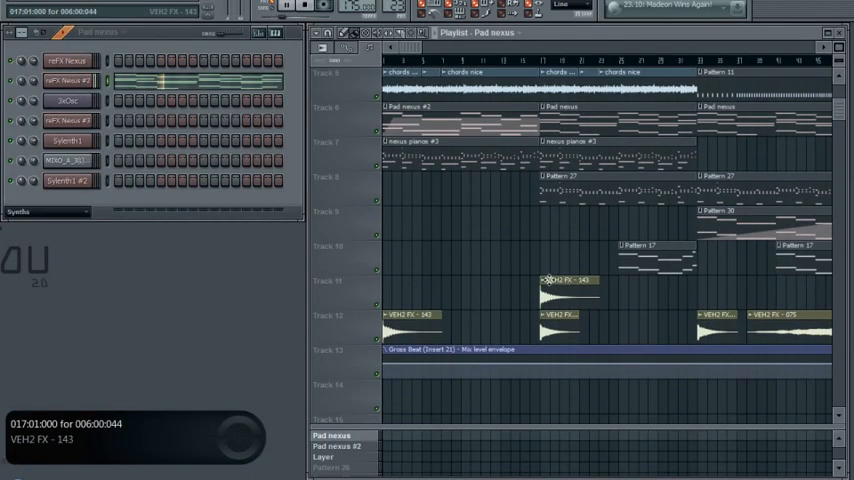
pyautogui.scroll(3)
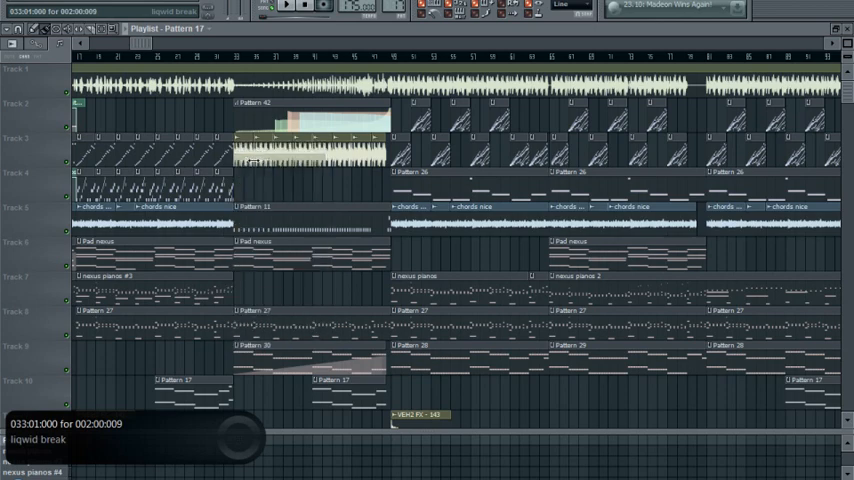
pyautogui.moveTo(312, 192)
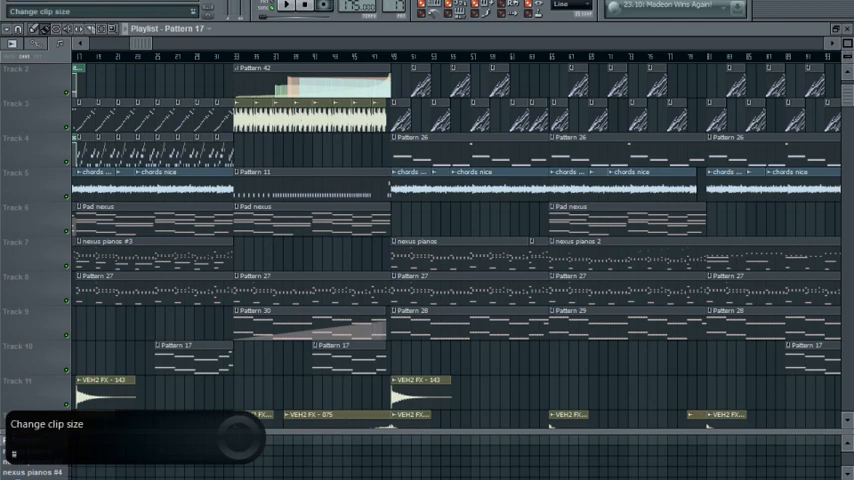
# - Open and dismiss the Kick & Snare channel's options menu without changes
pyautogui.rightClick(250, 140)
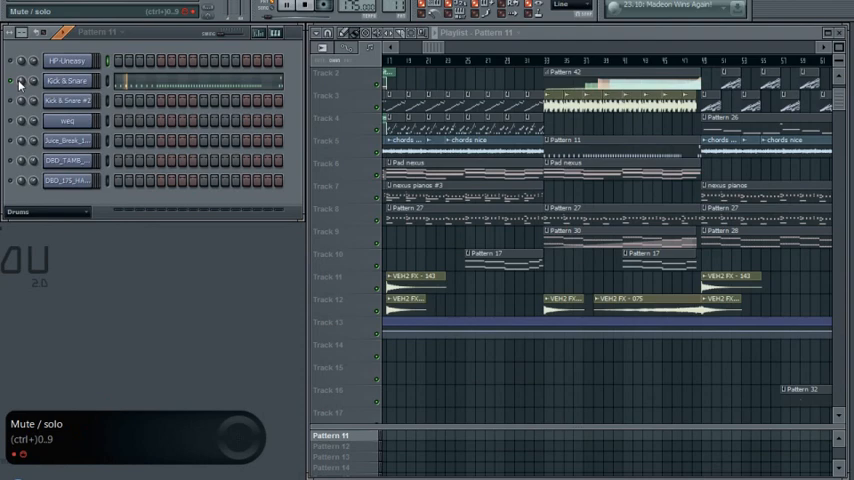
pyautogui.rightClick(67, 80)
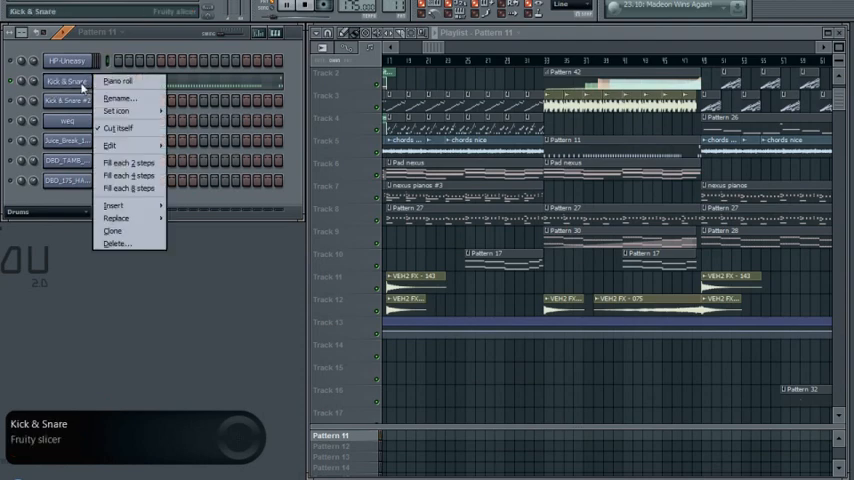
pyautogui.click(117, 81)
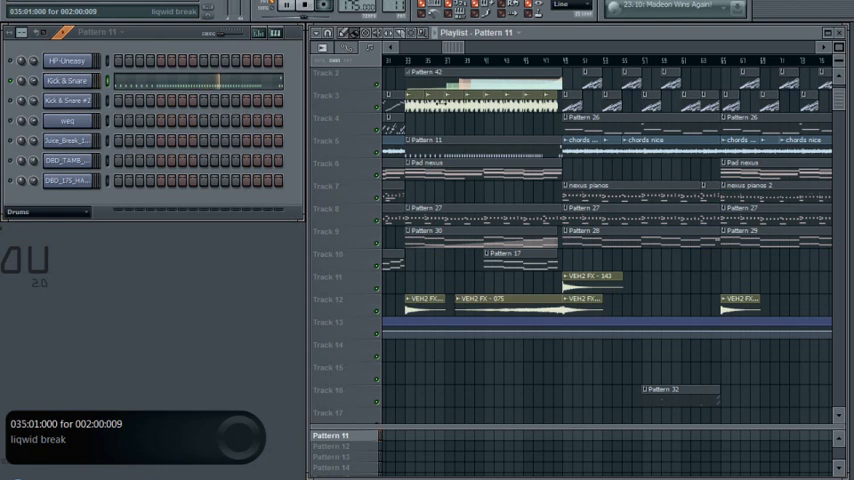
# - Play the arrangement around bar 31, then stop playback
pyautogui.click(305, 7)
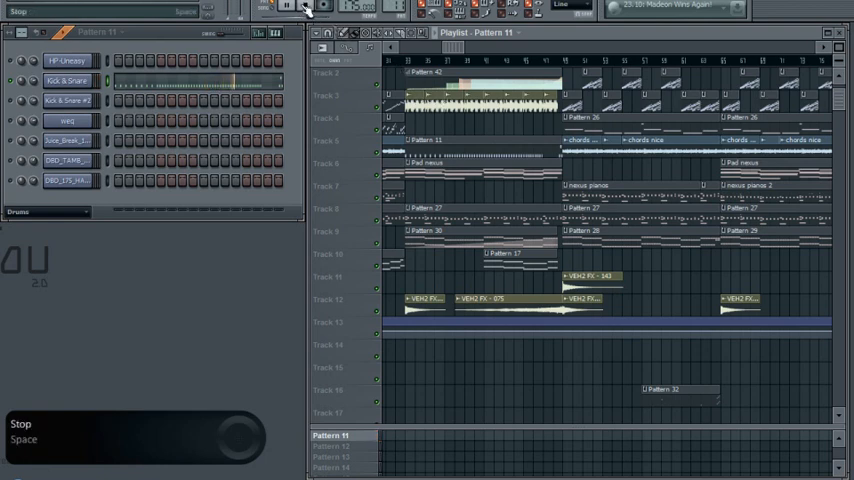
pyautogui.click(287, 7)
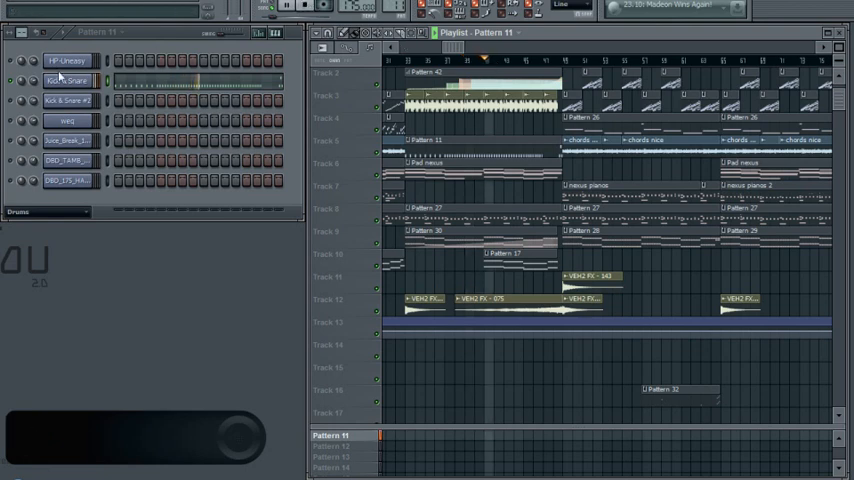
pyautogui.click(305, 7)
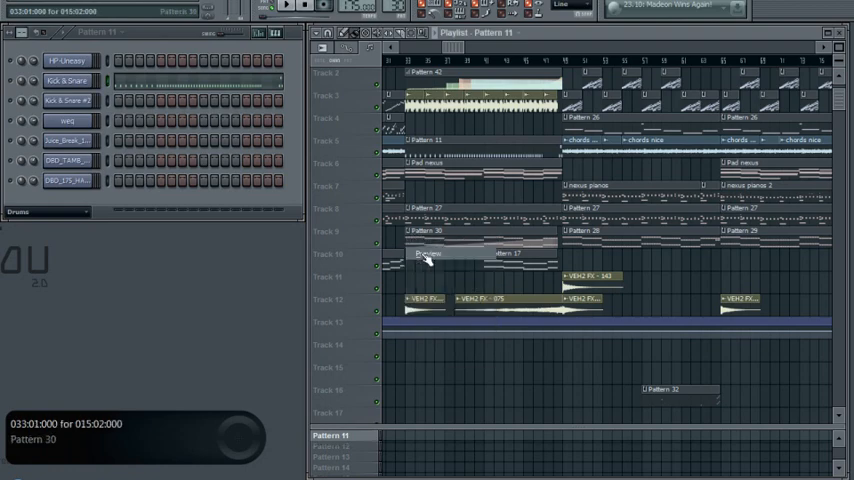
pyautogui.rightClick(65, 141)
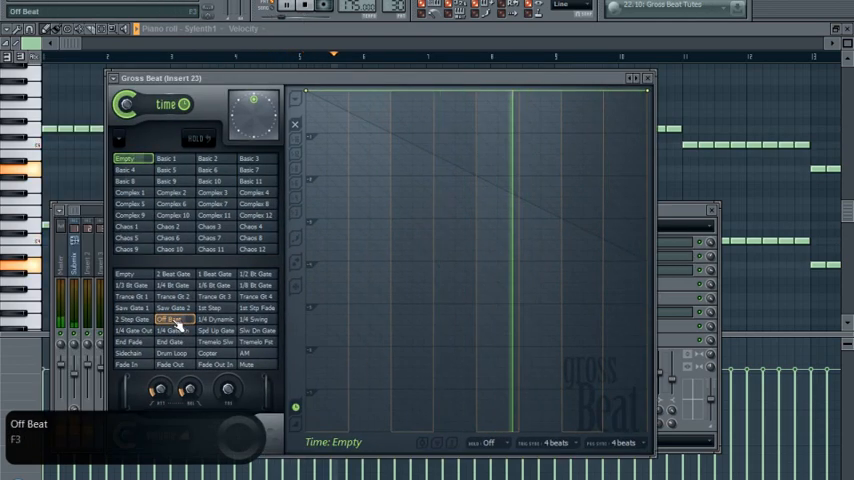
# - Apply the Off Beat time preset in Insert 23's Gross Beat
pyautogui.click(170, 320)
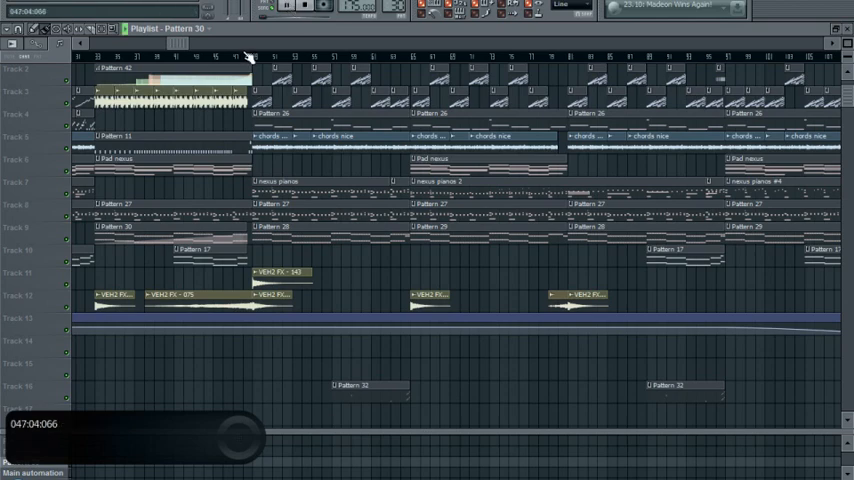
# - Jump to bar 49, browse the liquidlouge drums track, and bring up the Synths rack
pyautogui.click(238, 57)
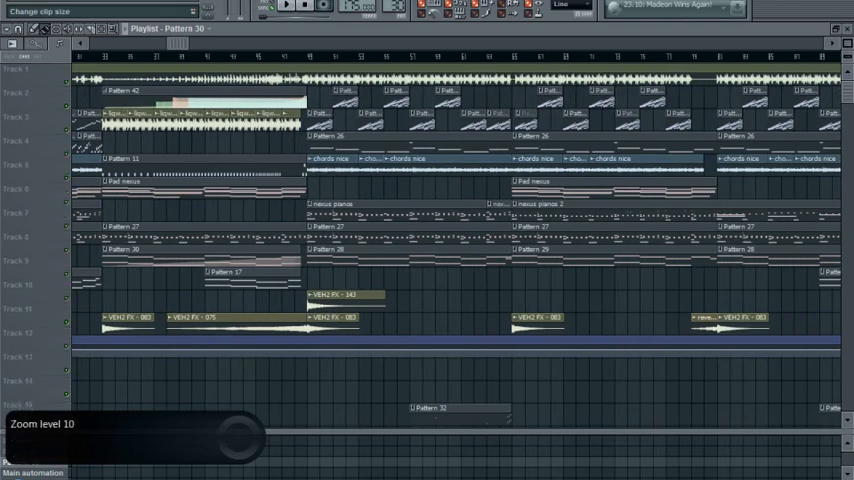
pyautogui.scroll(-3)
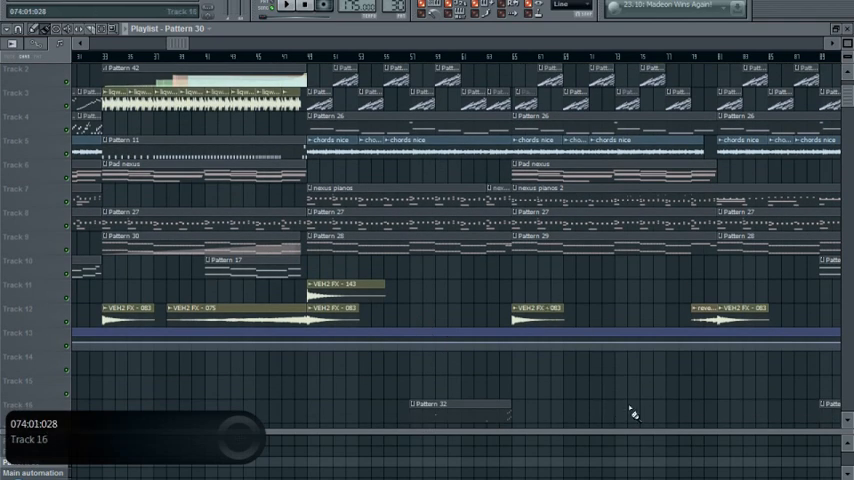
pyautogui.scroll(3)
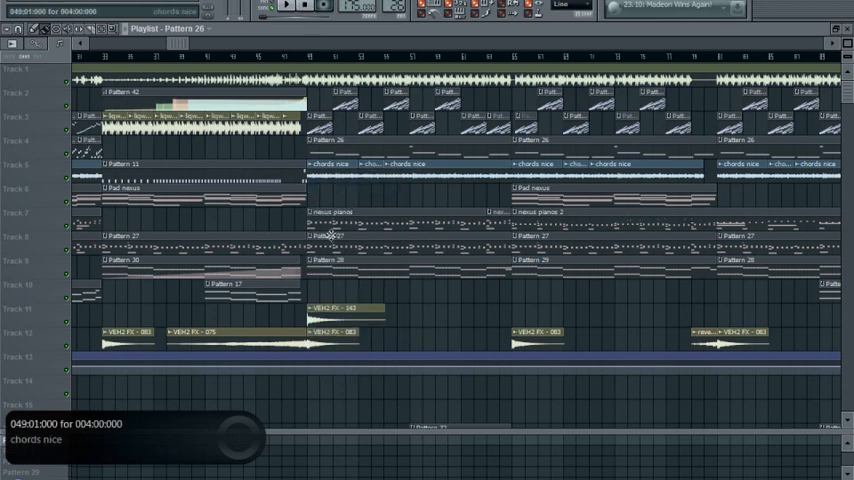
pyautogui.click(320, 238)
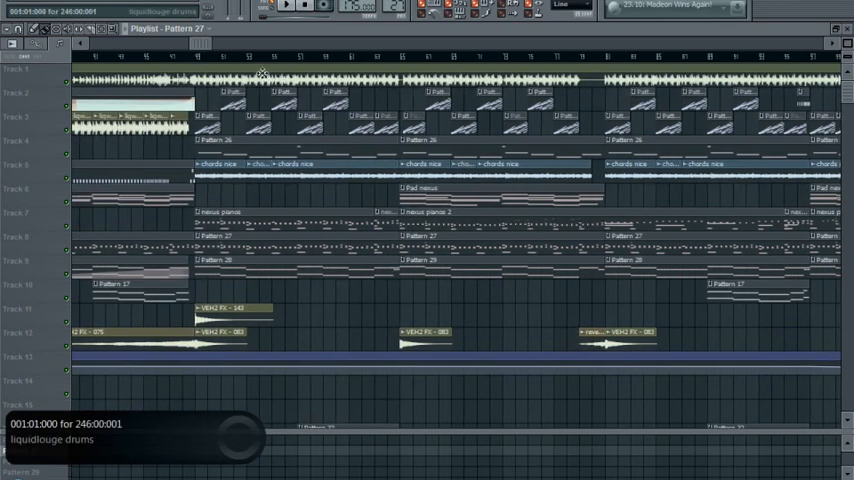
pyautogui.hscroll(3)
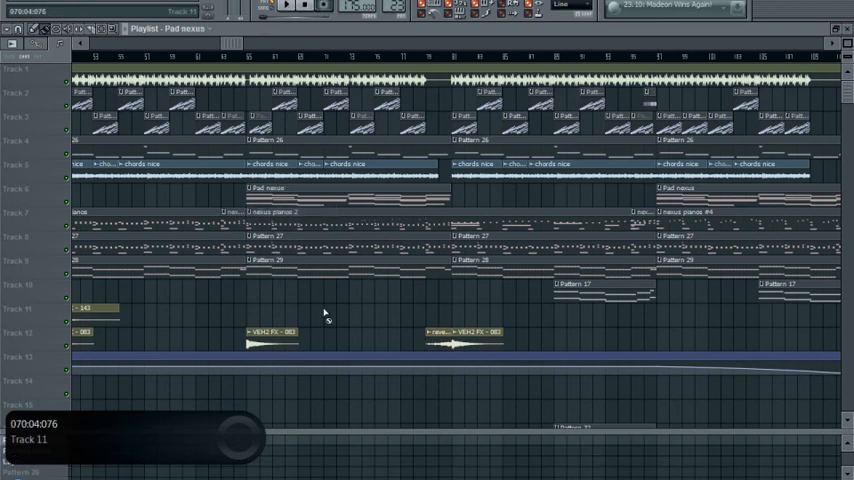
pyautogui.rightClick(275, 223)
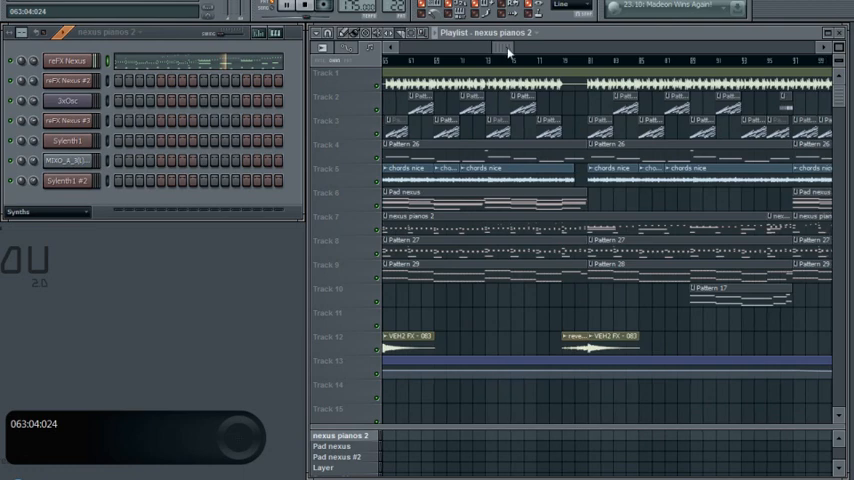
# - Close the Channel Rack and scroll the Playlist past bar 115 to the Track 14–15 automation clips
pyautogui.click(347, 33)
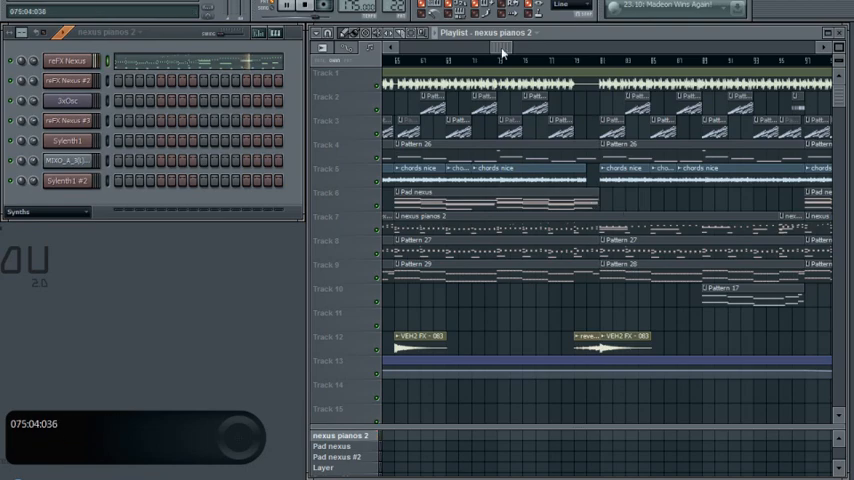
pyautogui.hscroll(3)
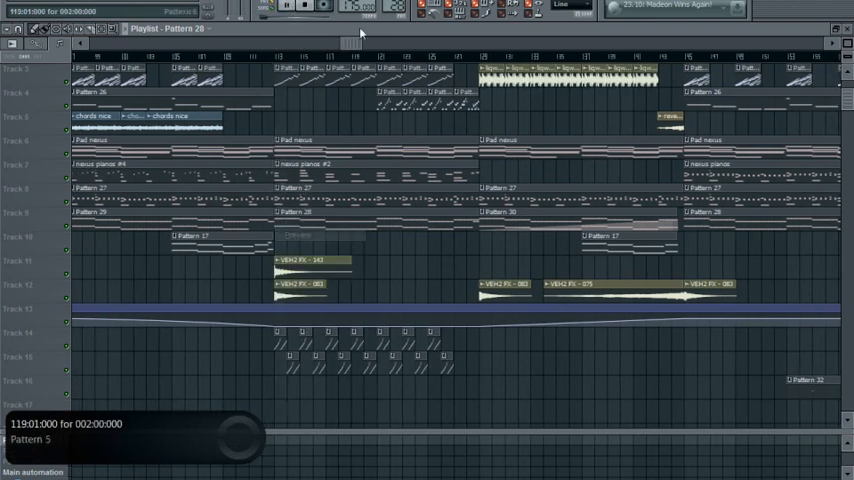
# - Scroll the Playlist to the song's end, zoom out to the whole arrangement, and open the Start menu
pyautogui.click(276, 55)
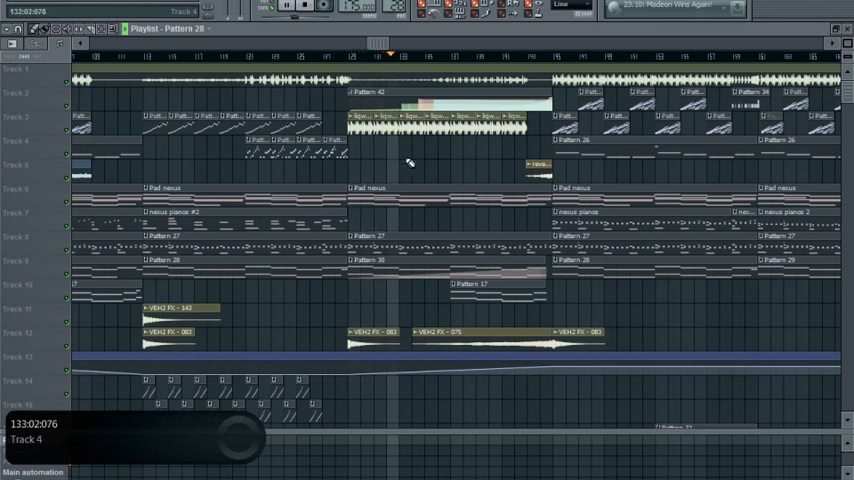
pyautogui.click(378, 48)
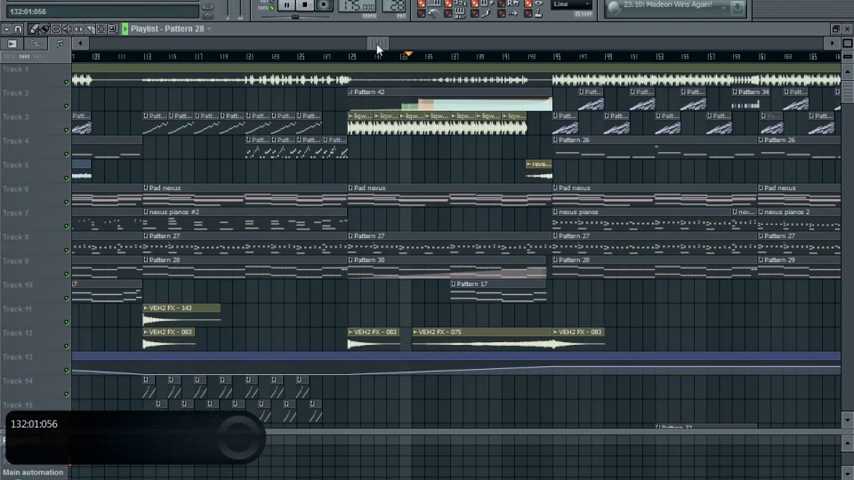
pyautogui.hscroll(3)
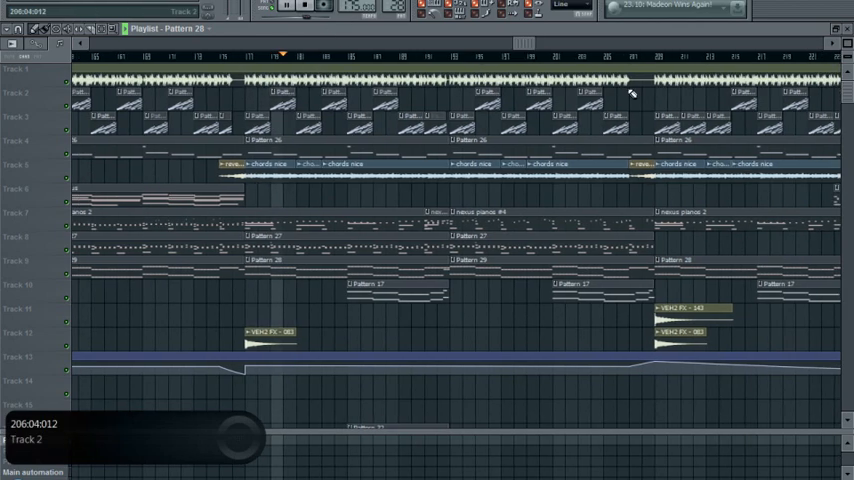
pyautogui.hscroll(-3)
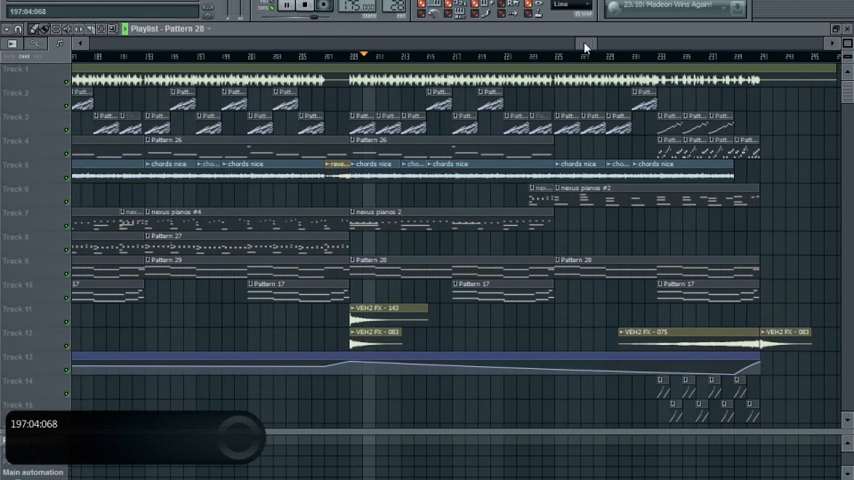
pyautogui.hscroll(3)
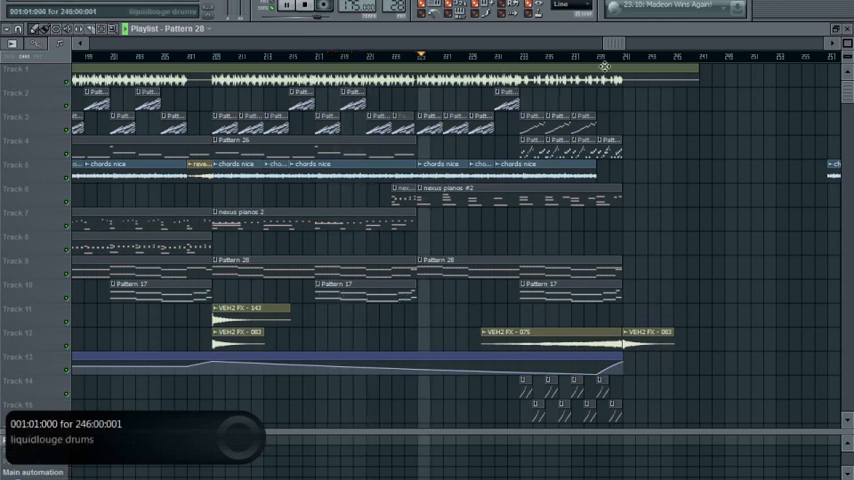
pyautogui.click(610, 47)
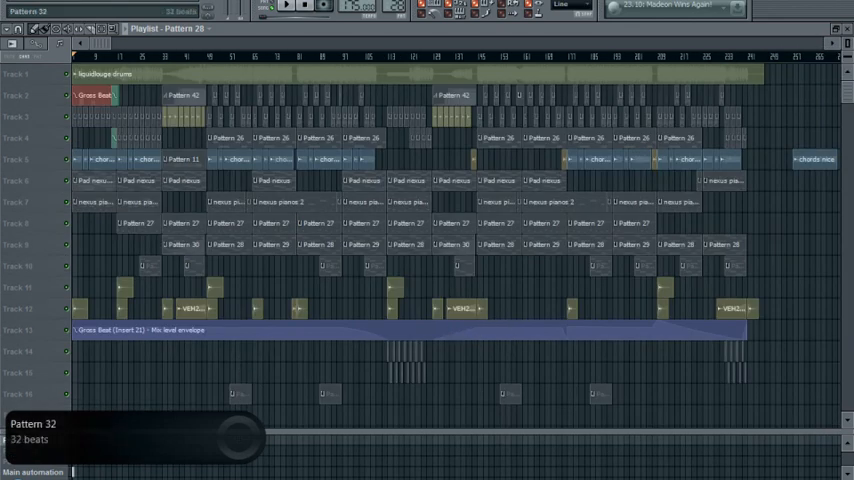
pyautogui.click(12, 474)
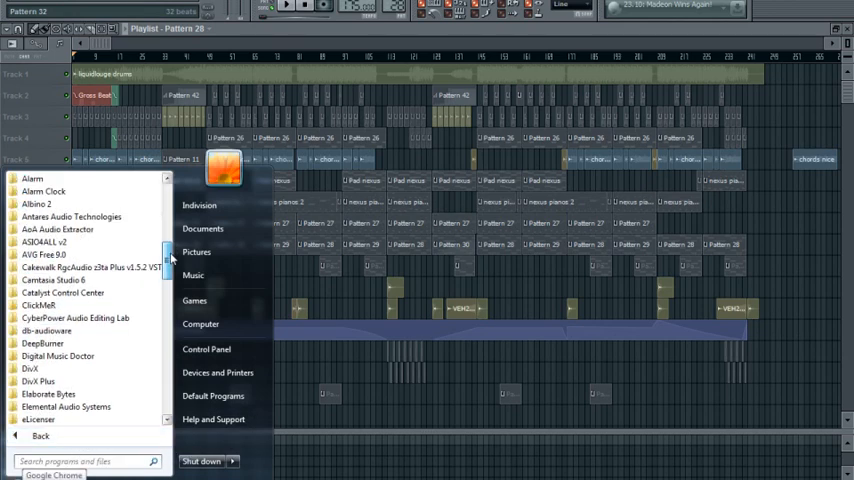
# - Launch Minesweeper from the Start menu's Games folder and uncover a first patch of squares
pyautogui.scroll(-3)
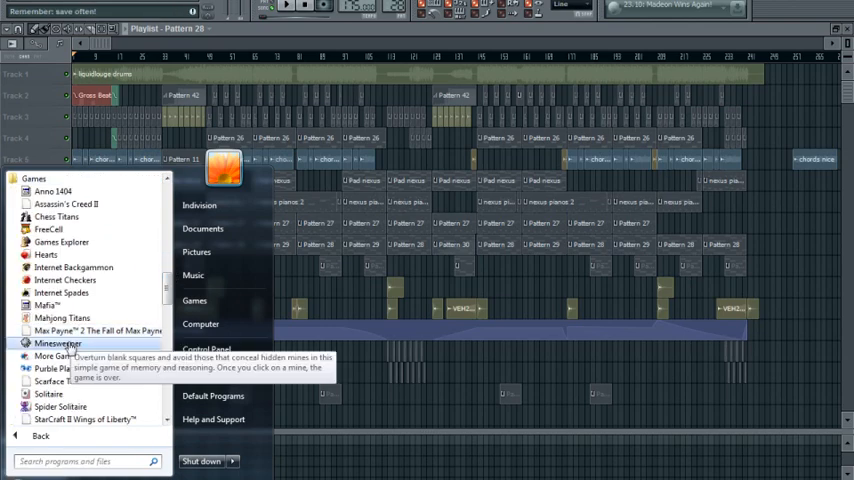
pyautogui.click(58, 344)
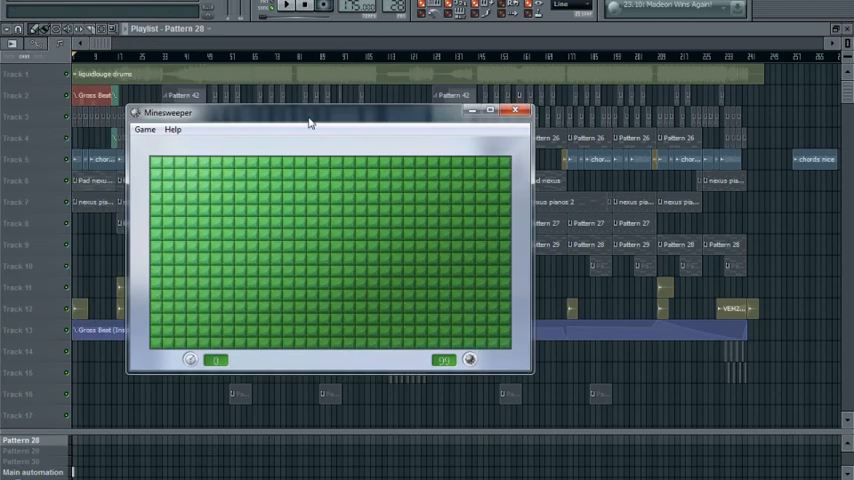
pyautogui.click(288, 258)
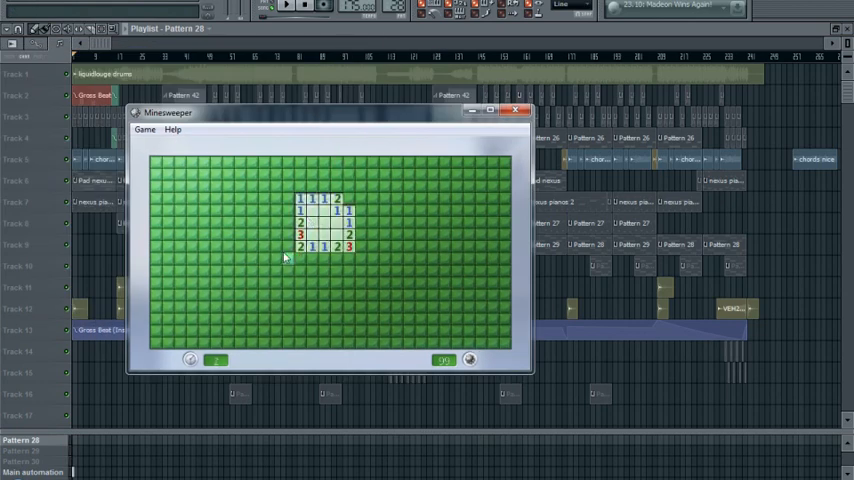